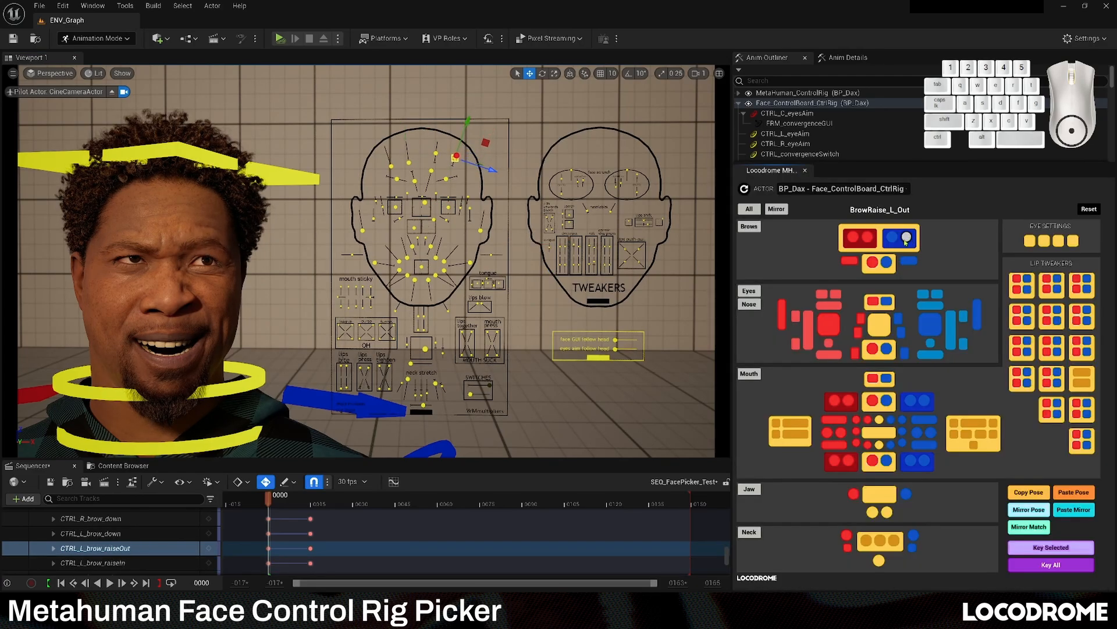
# - Pick the jaw control, then the central mouth control, in the Locodrome face picker
pyautogui.click(879, 494)
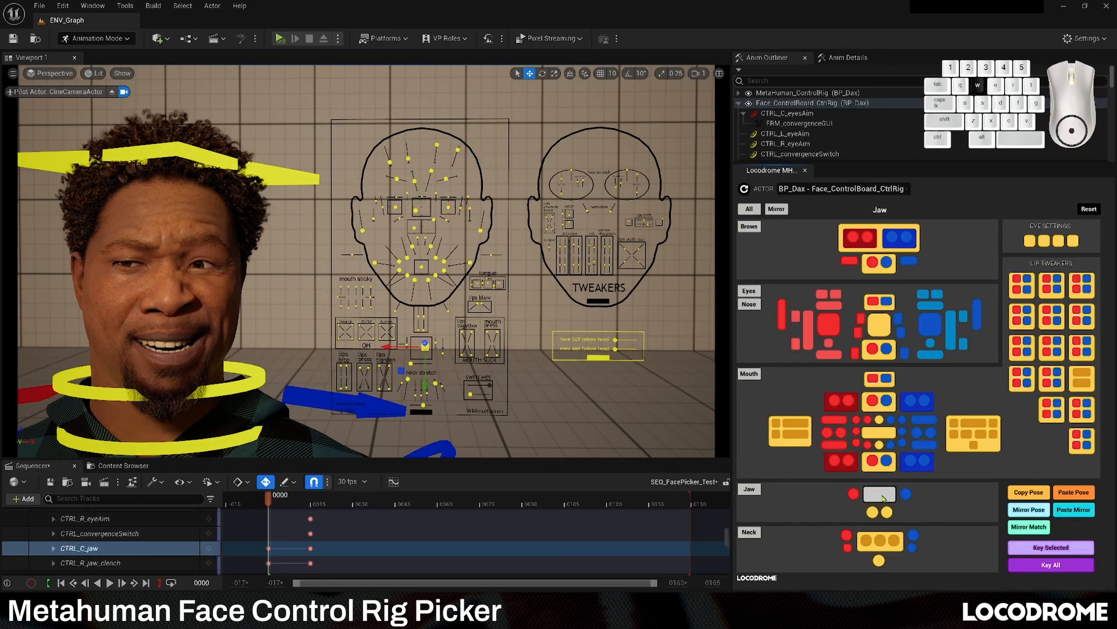
pyautogui.click(879, 431)
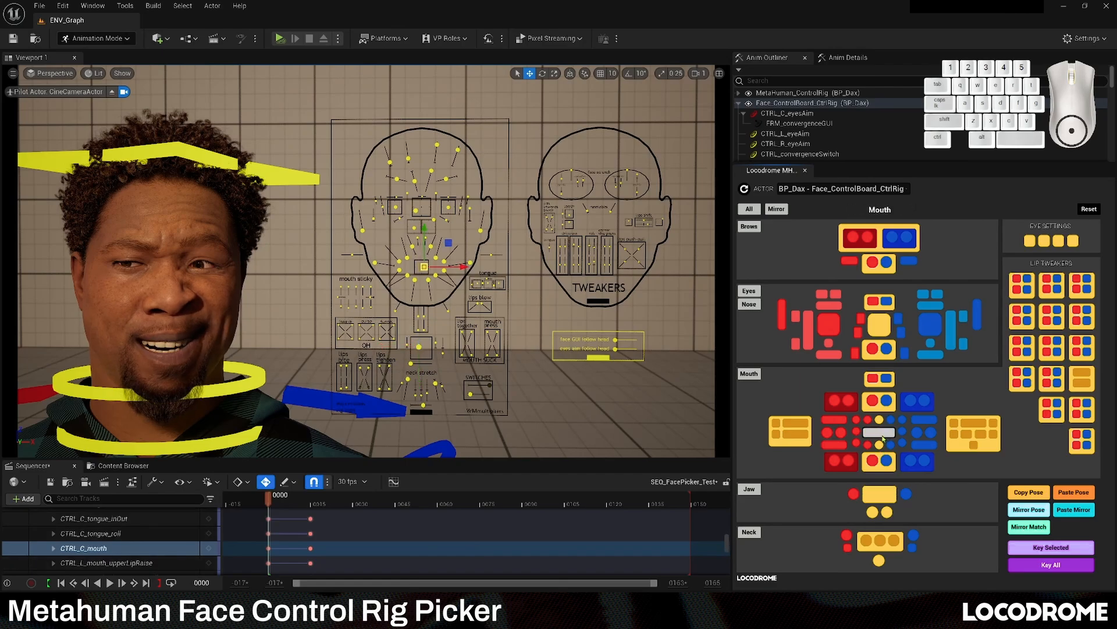
pyautogui.click(749, 291)
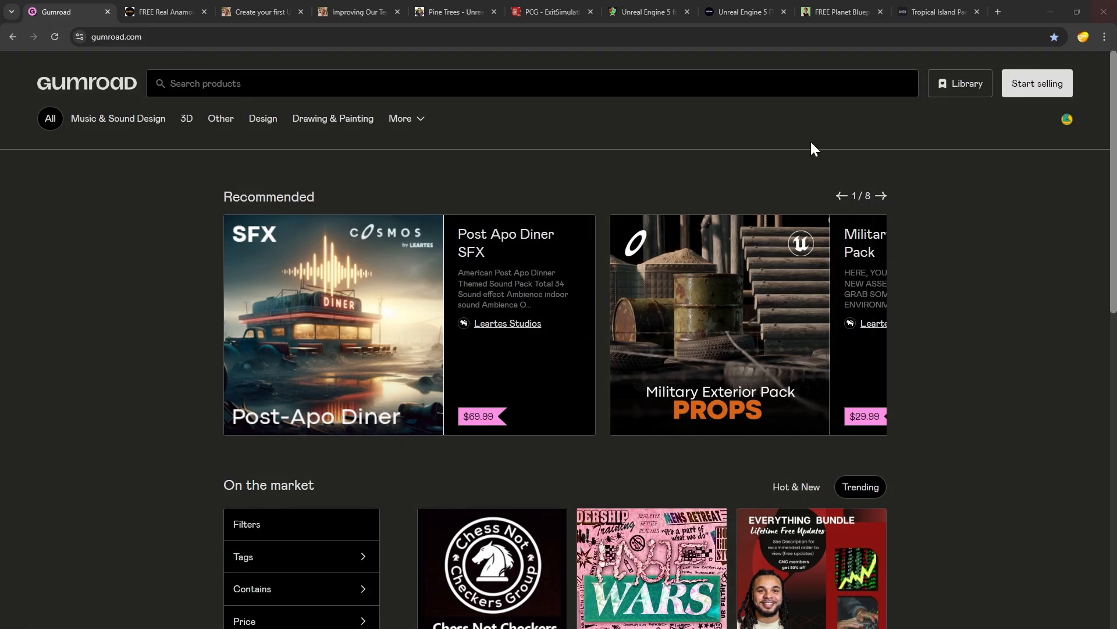
pyautogui.moveTo(348, 297)
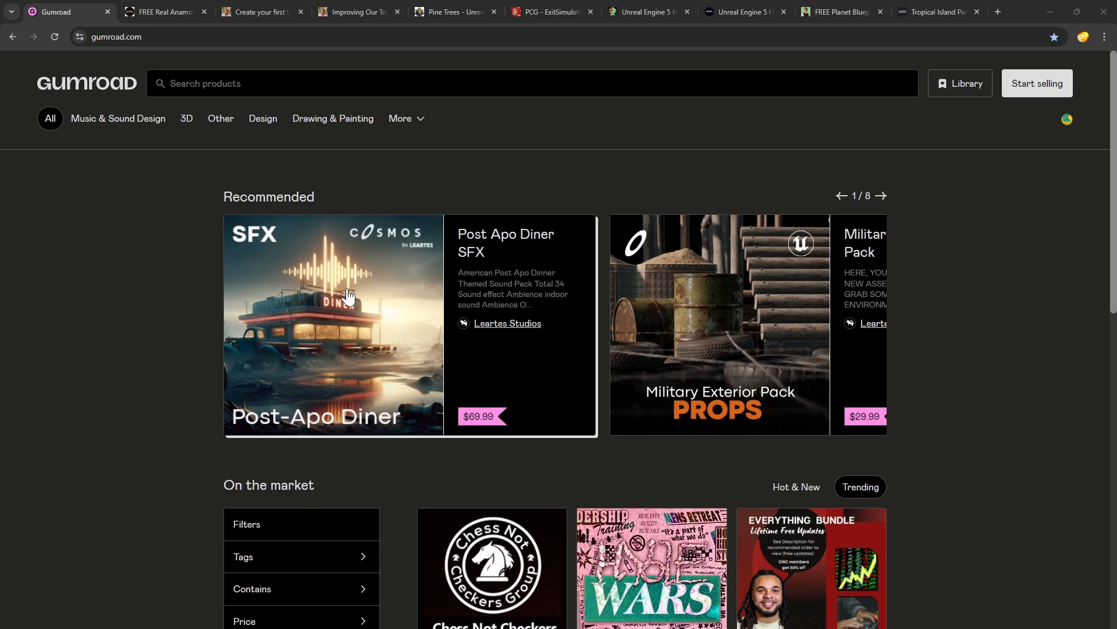
# - Search Gumroad for 'unreal engine' and scroll through the free product results
pyautogui.click(530, 83)
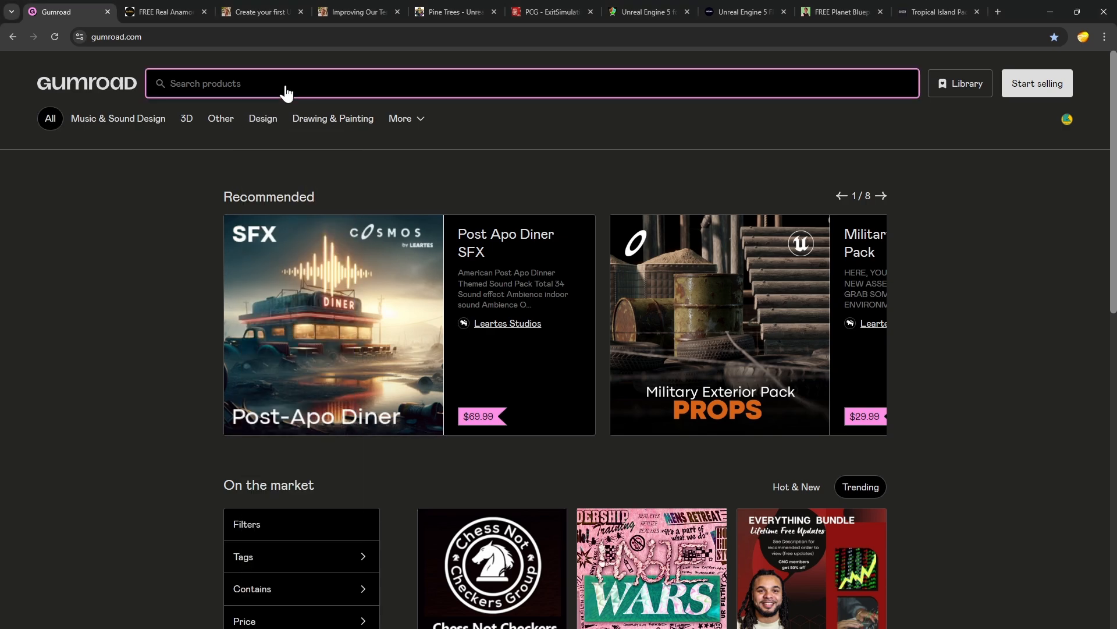
pyautogui.write('unreal engine')
pyautogui.write('0')
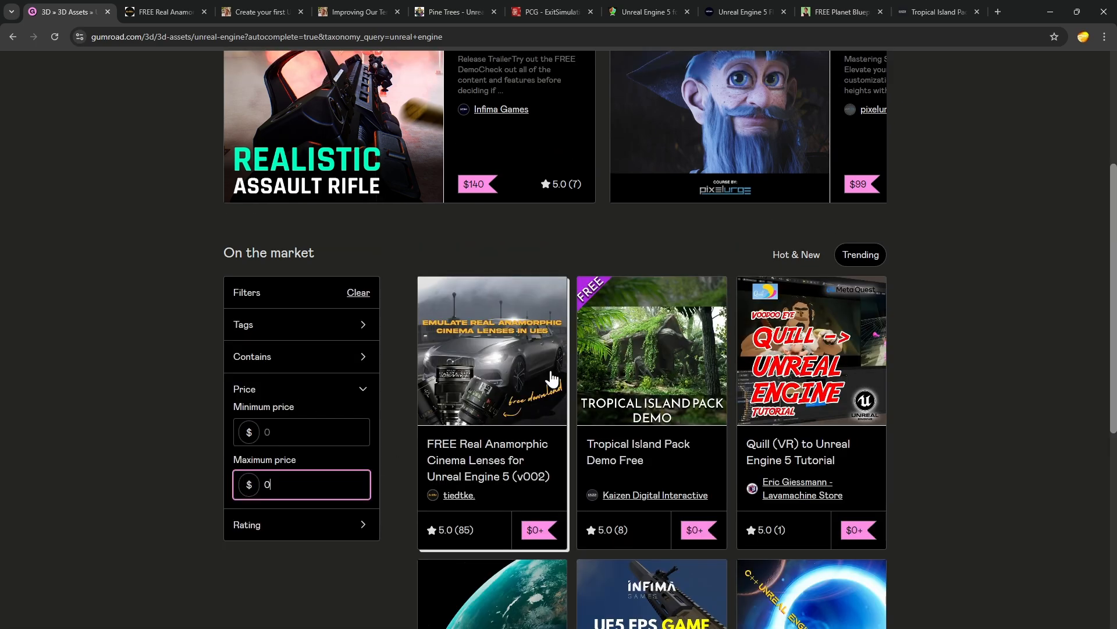
pyautogui.scroll(-3)
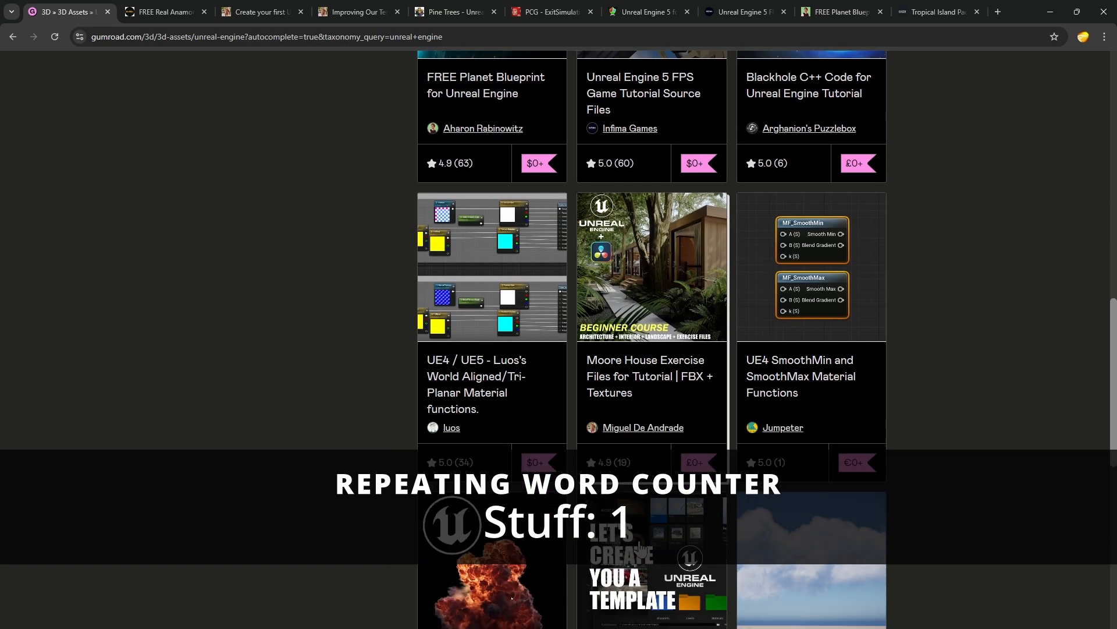
pyautogui.scroll(-3)
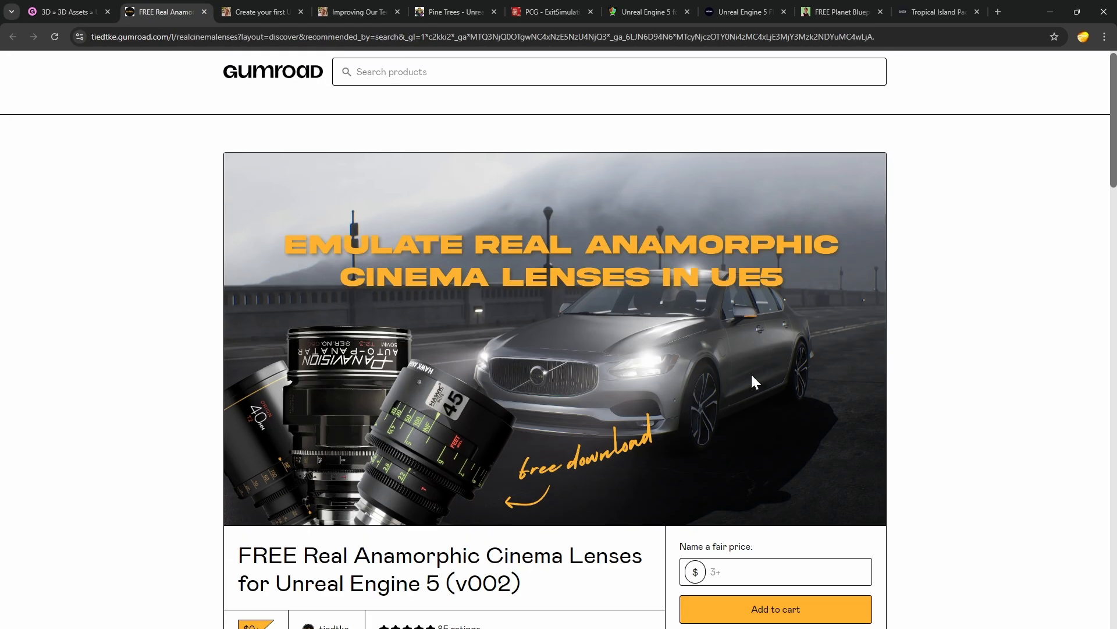
# - Browse the anamorphic lenses, Unreal Engine Template and Pine Trees product pages
pyautogui.scroll(-3)
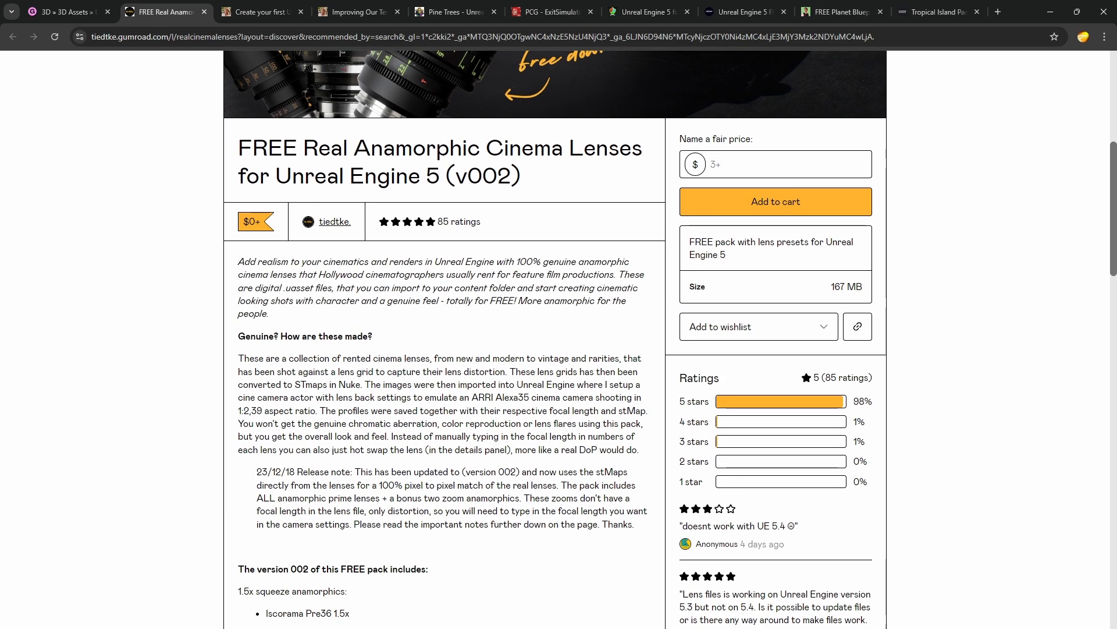
pyautogui.click(260, 13)
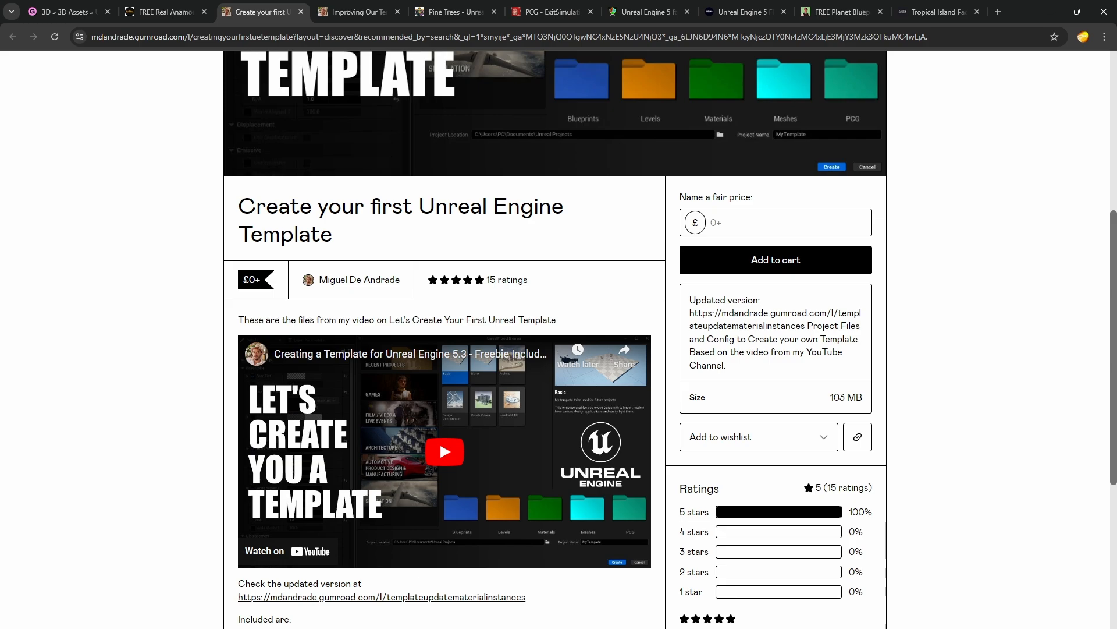
pyautogui.moveTo(374, 158)
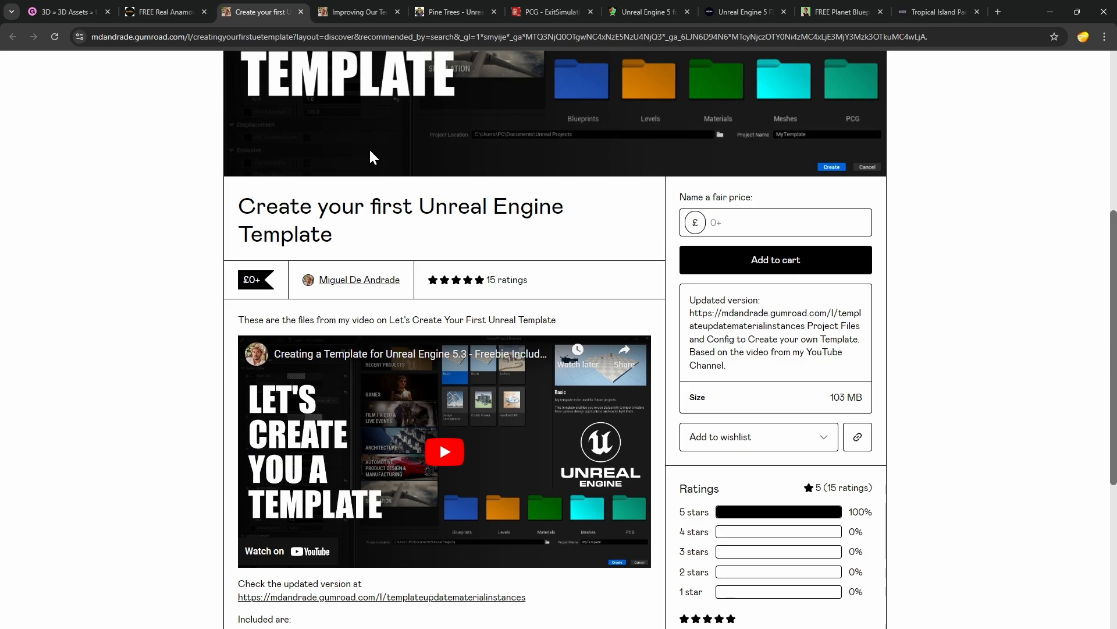
pyautogui.moveTo(381, 574)
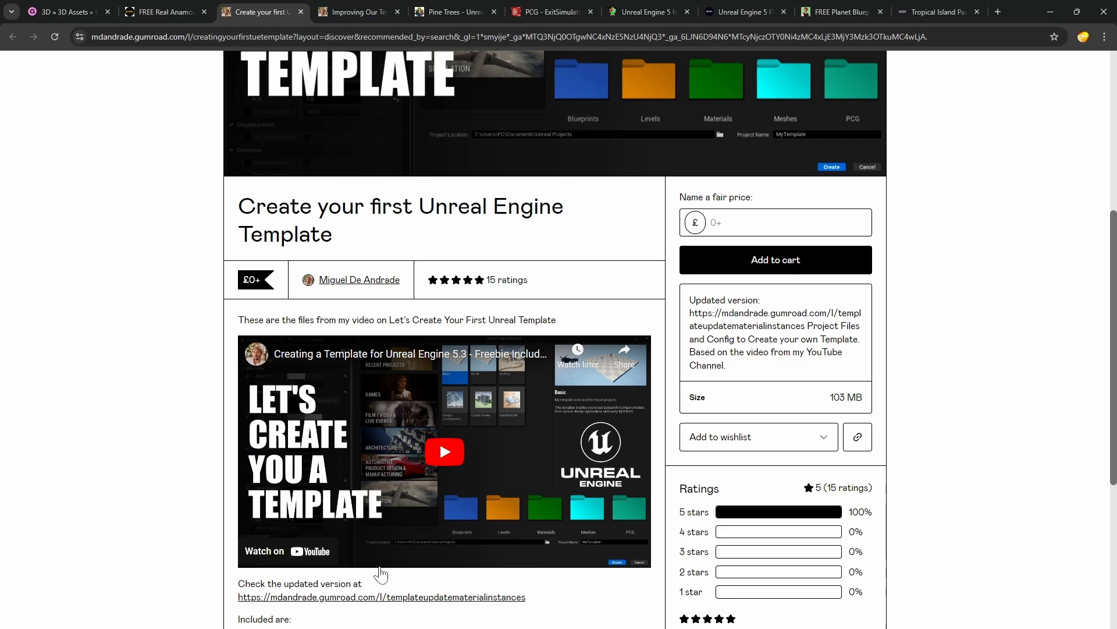
pyautogui.moveTo(454, 513)
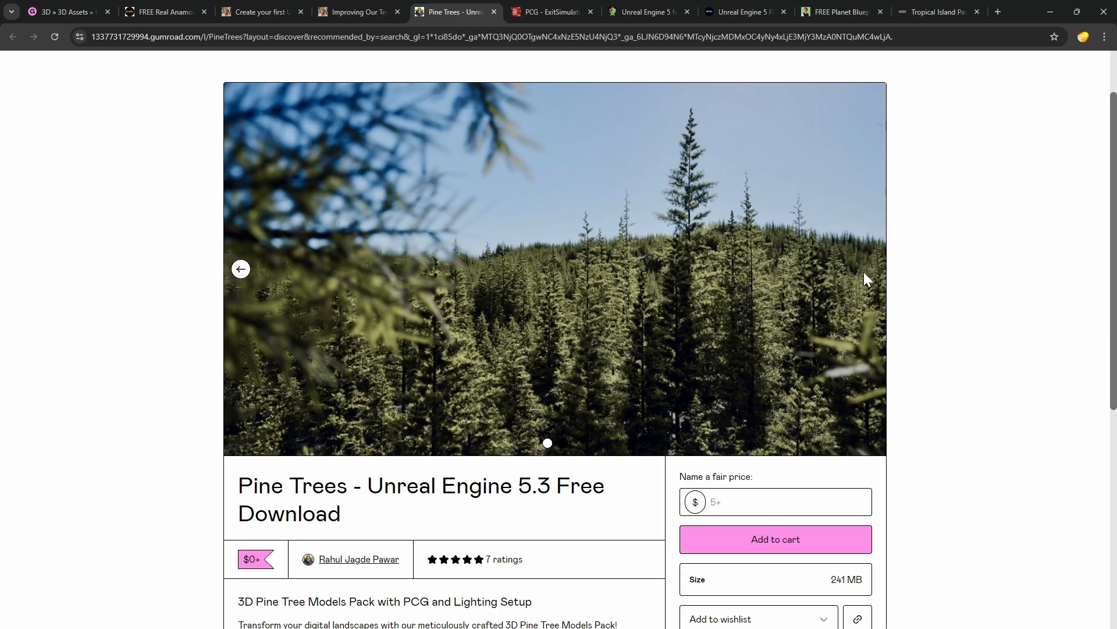
pyautogui.moveTo(221, 270)
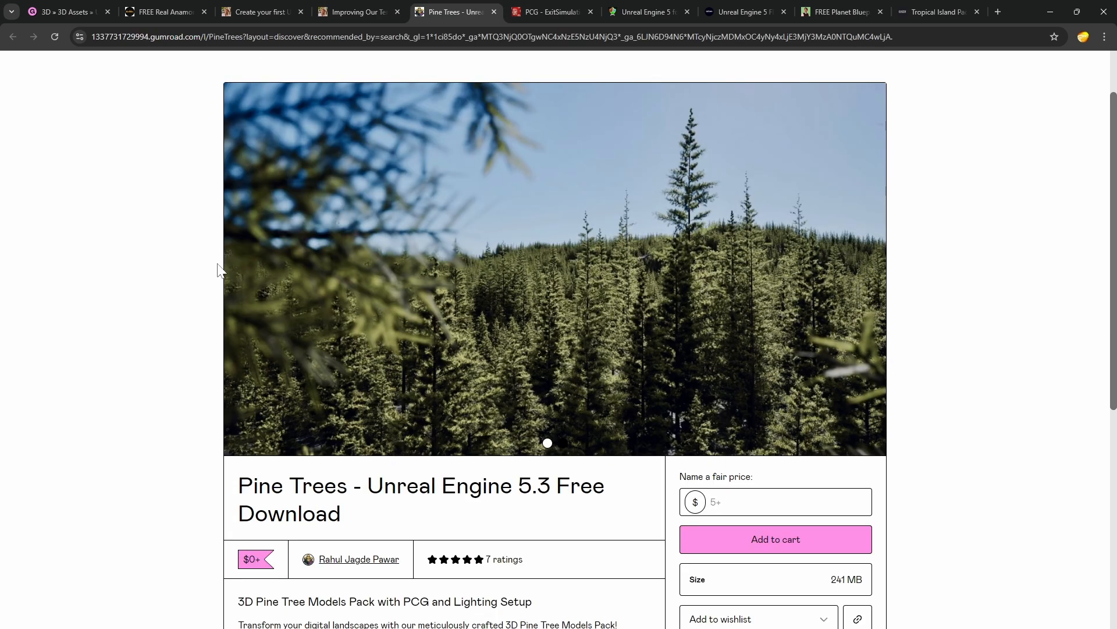
pyautogui.scroll(-3)
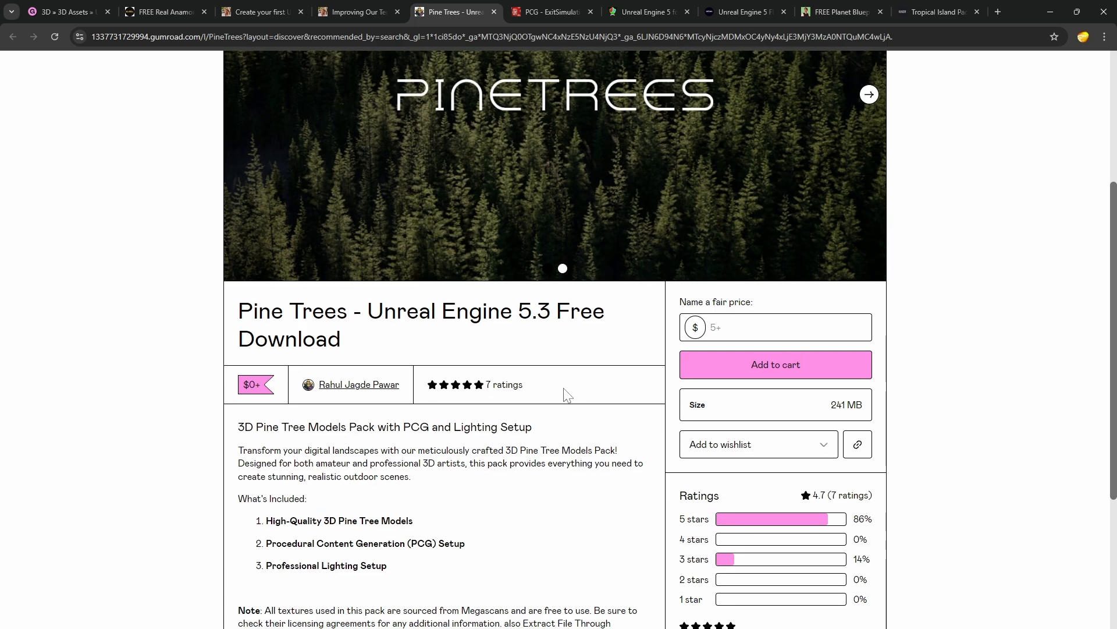
pyautogui.scroll(3)
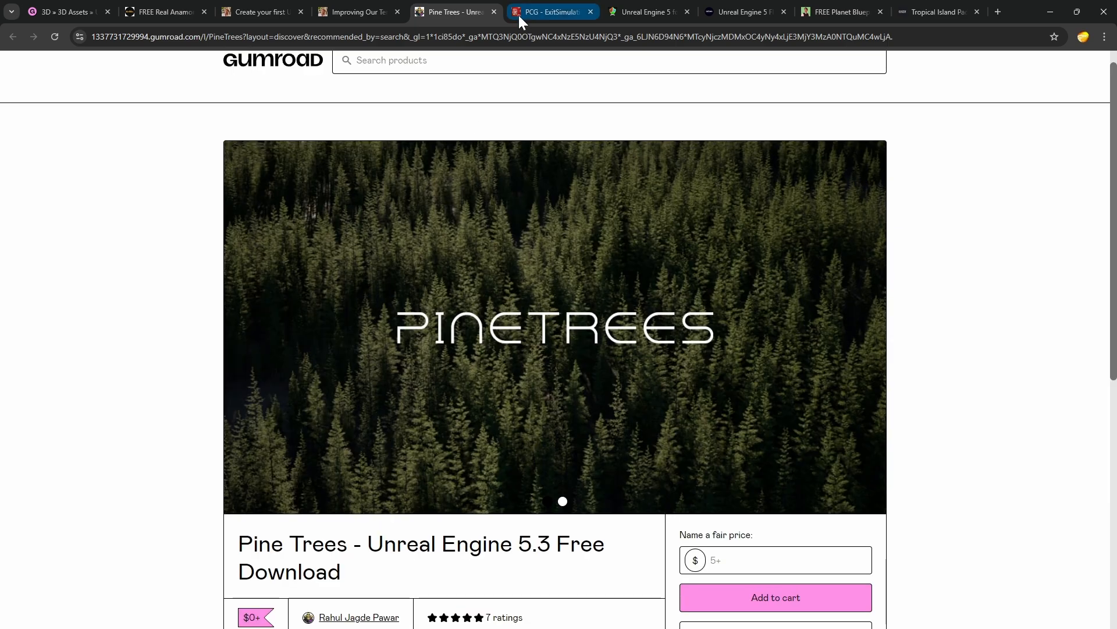
# - Scroll through the PCG ExitSimulation tools page, then view the Unreal Engine 5 for Beginners page
pyautogui.click(548, 12)
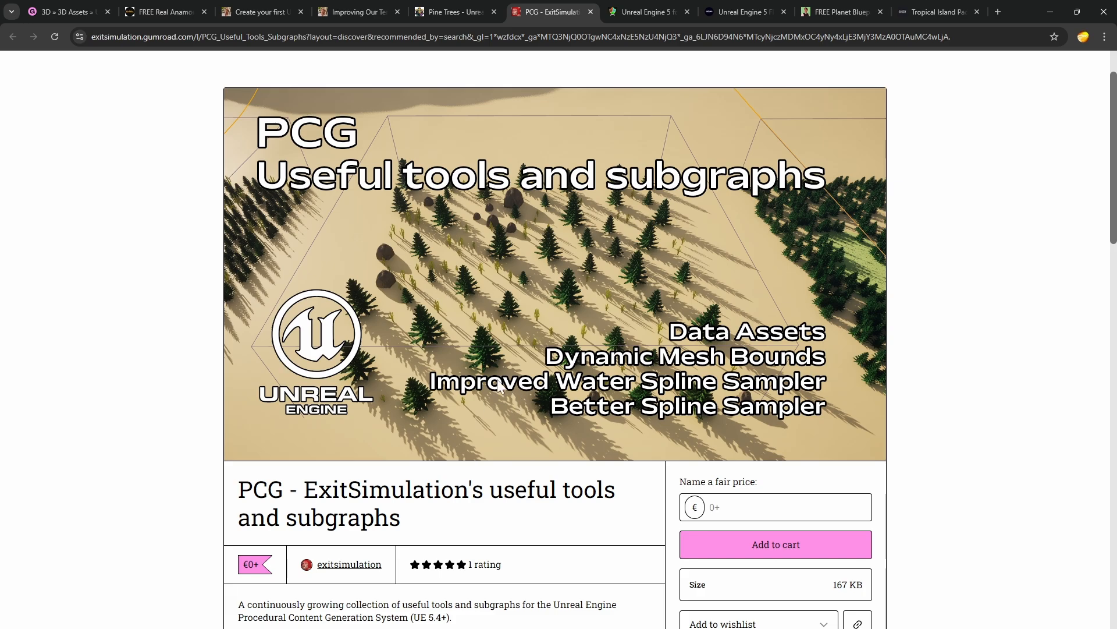
pyautogui.scroll(-3)
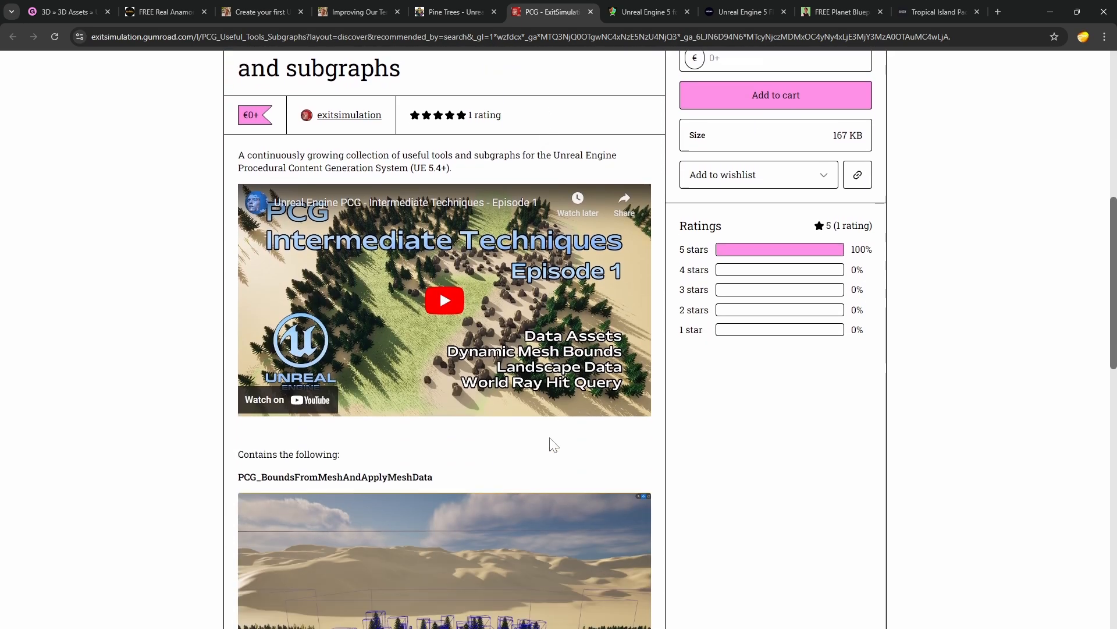
pyautogui.scroll(-3)
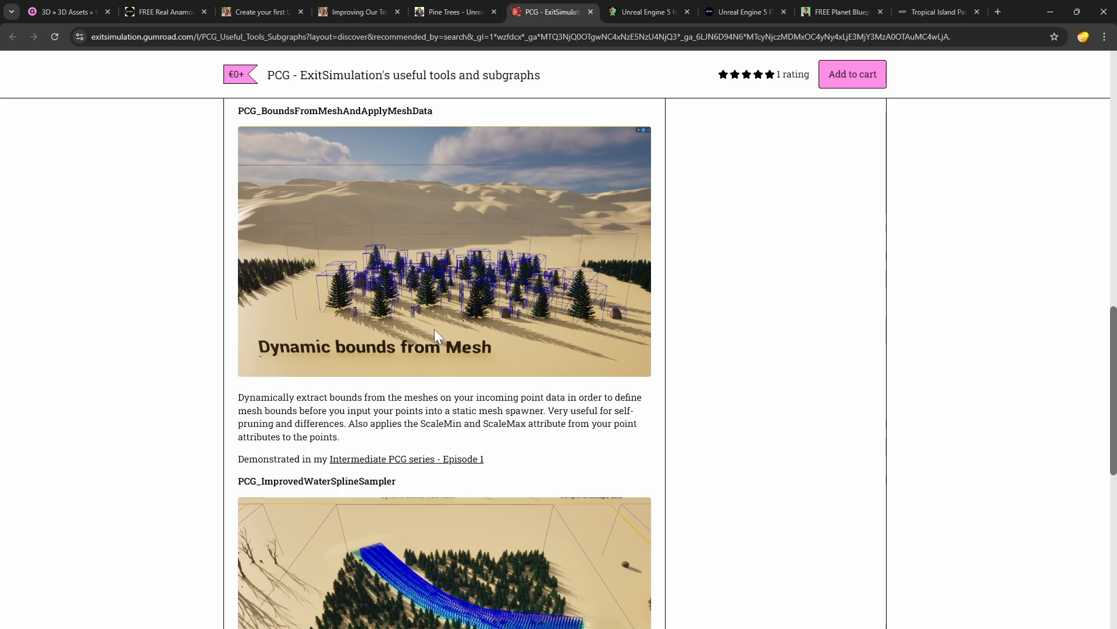
pyautogui.moveTo(405, 349)
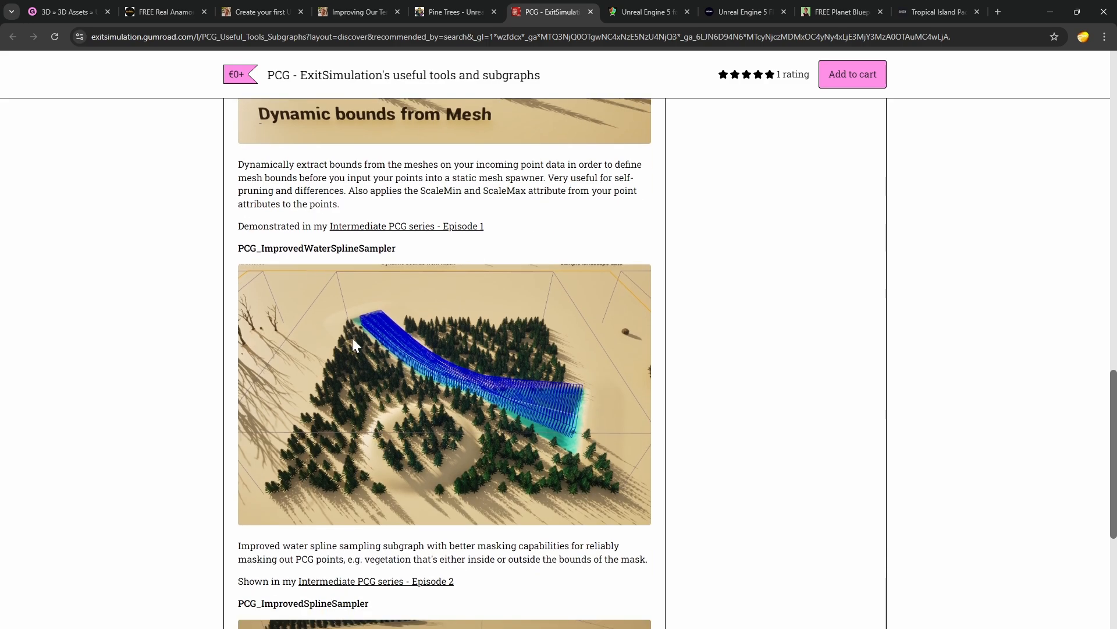
pyautogui.scroll(-3)
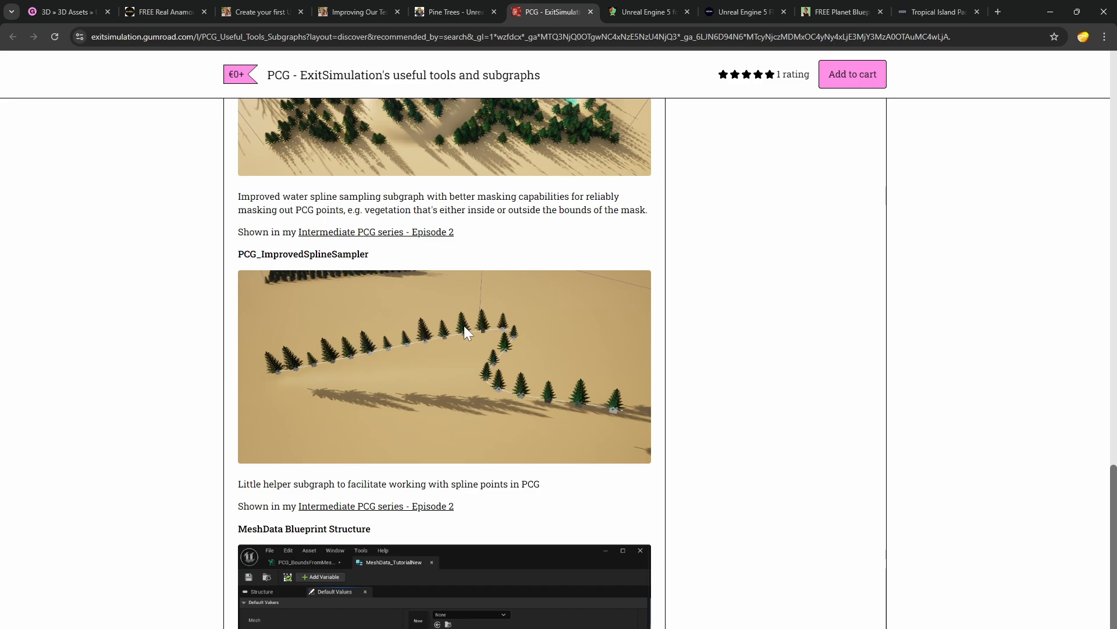
pyautogui.moveTo(718, 482)
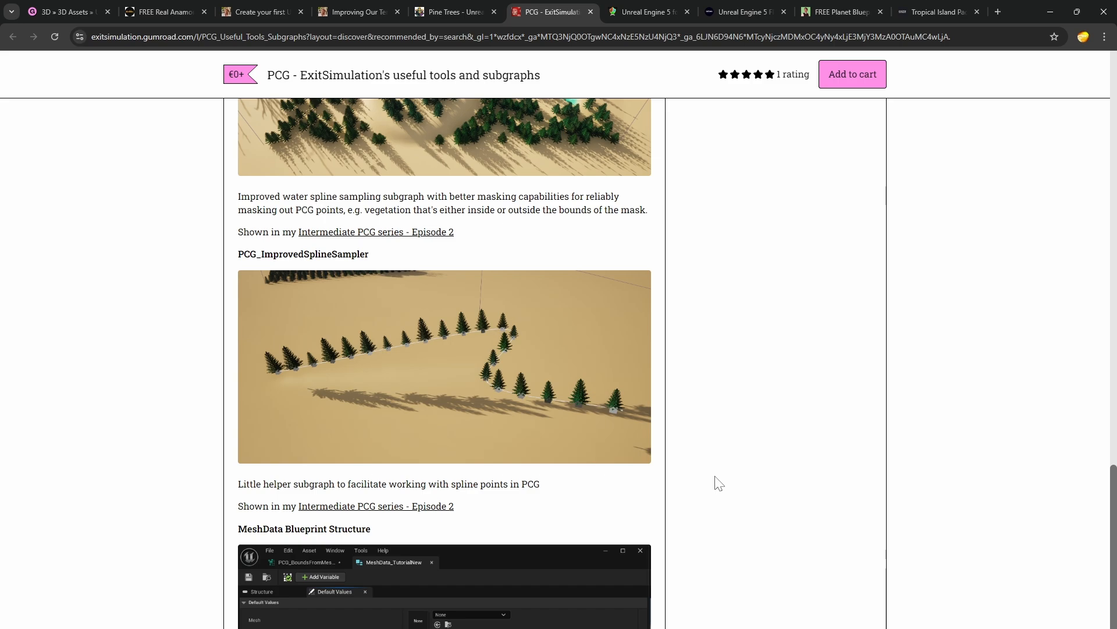
pyautogui.click(645, 11)
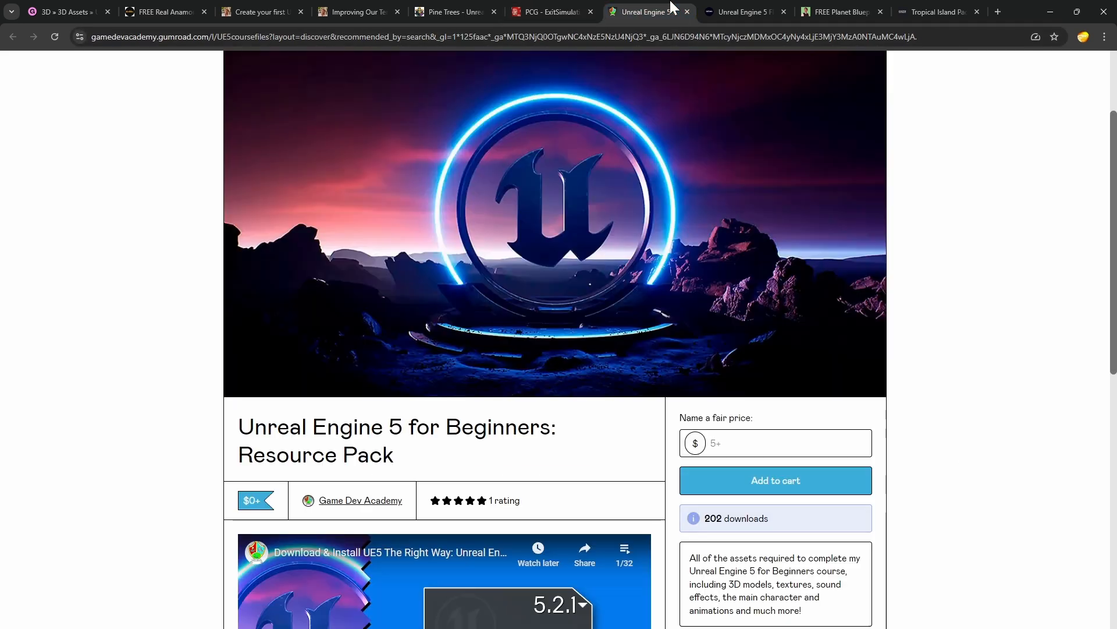
# - View the FPS tutorial source files and Planet Blueprint previews, then return to the asset results
pyautogui.scroll(-3)
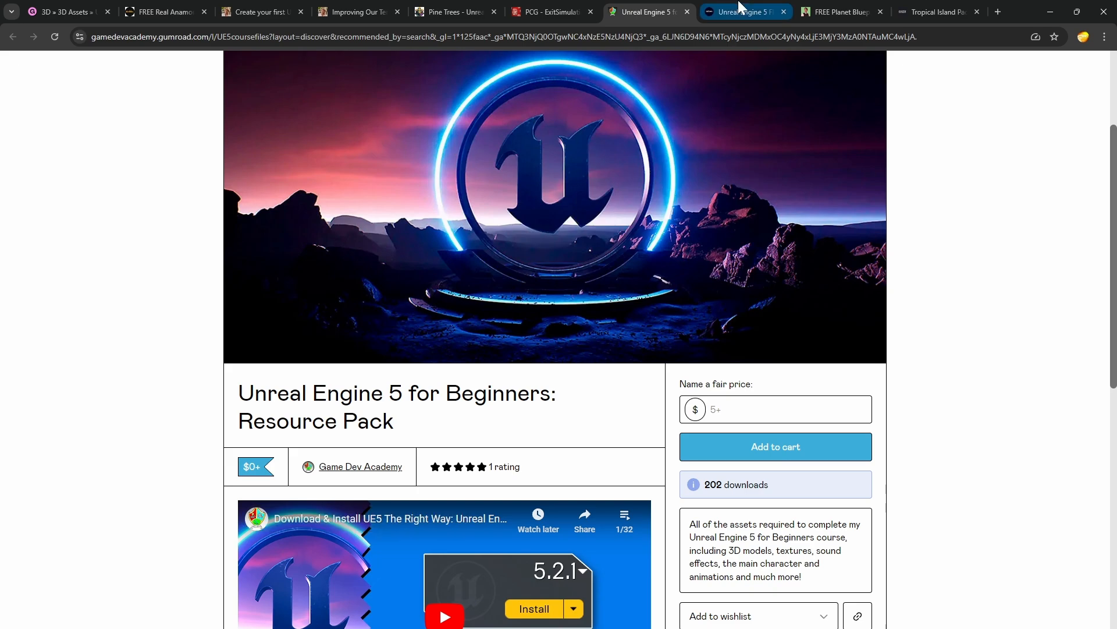
pyautogui.click(741, 11)
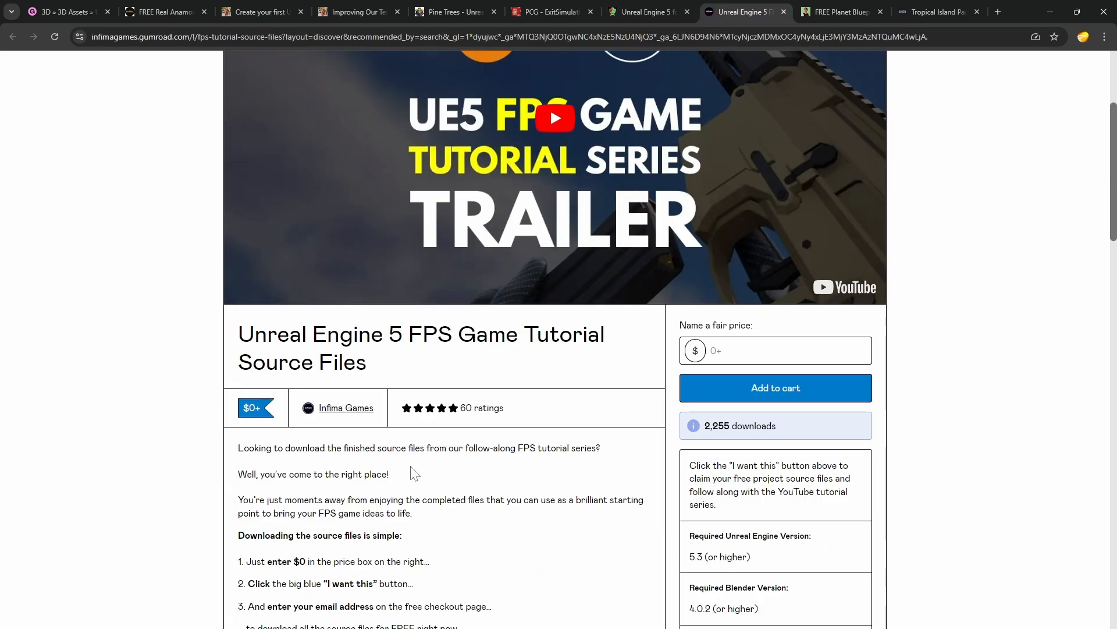
pyautogui.click(841, 12)
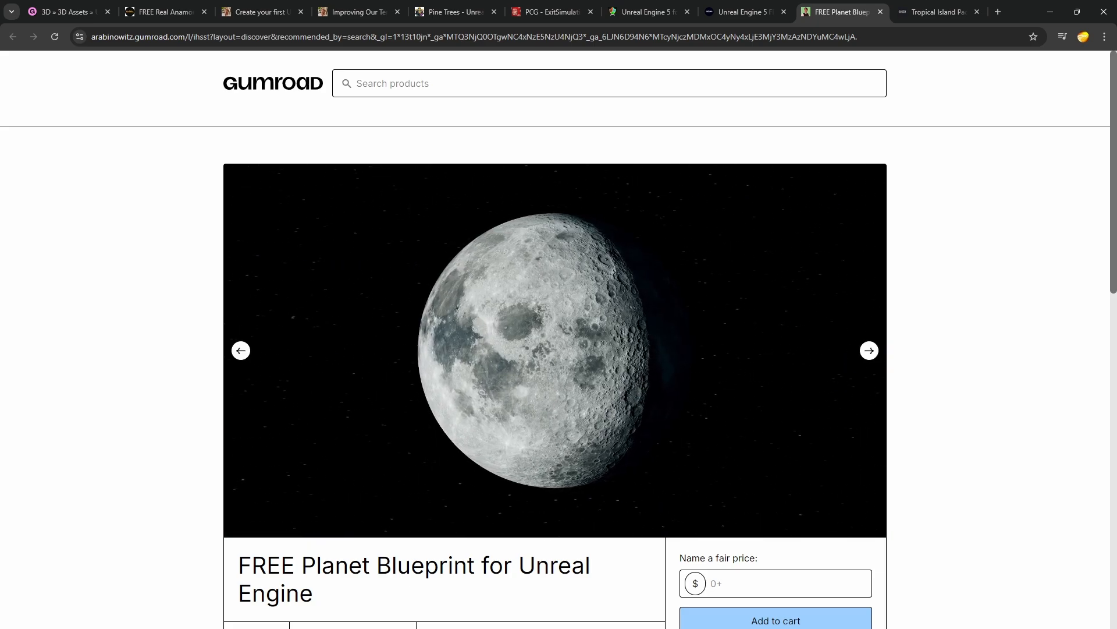
pyautogui.click(869, 350)
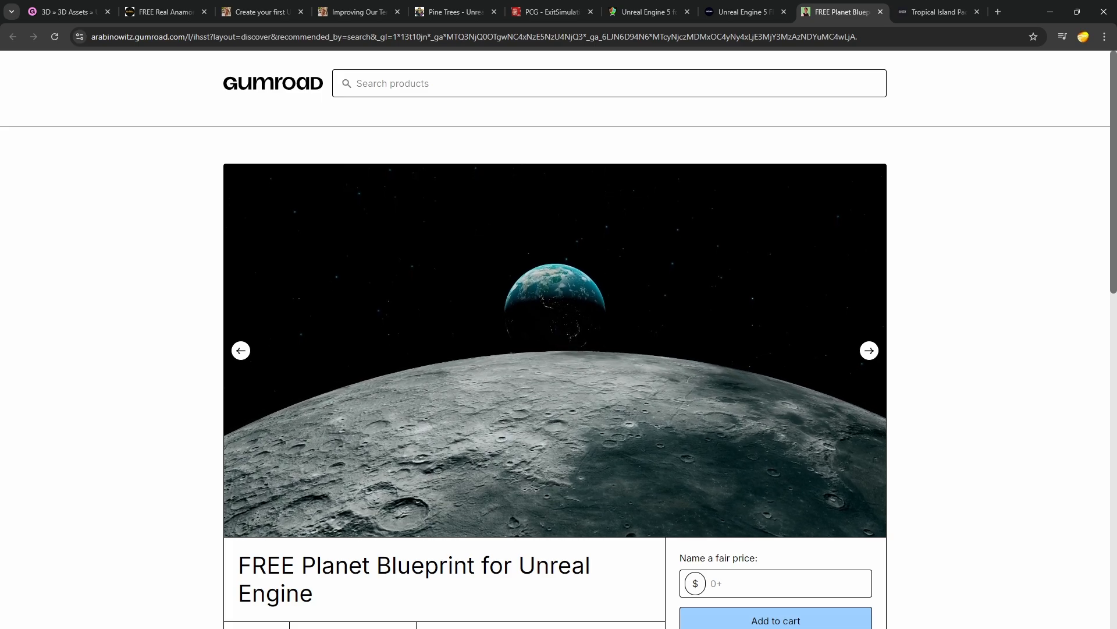
pyautogui.click(869, 350)
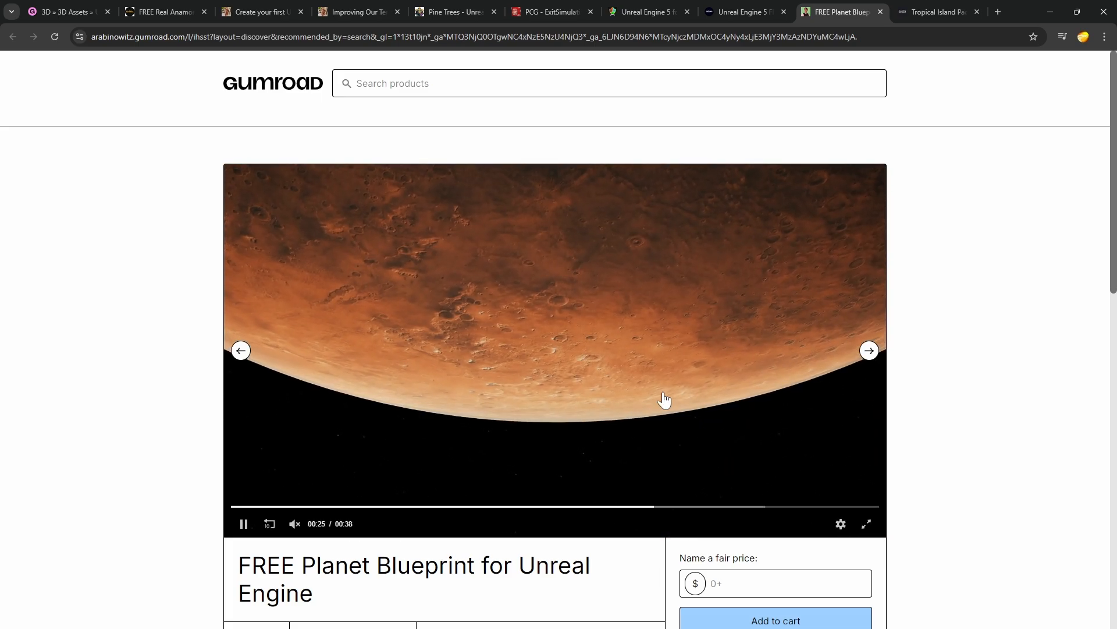
pyautogui.click(64, 11)
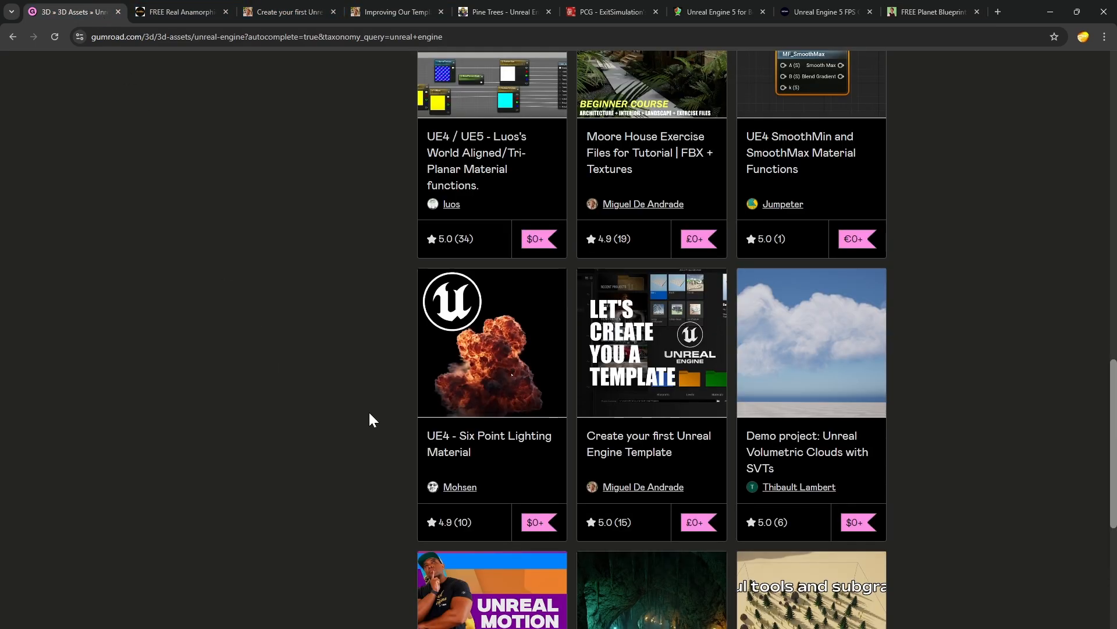
pyautogui.scroll(-3)
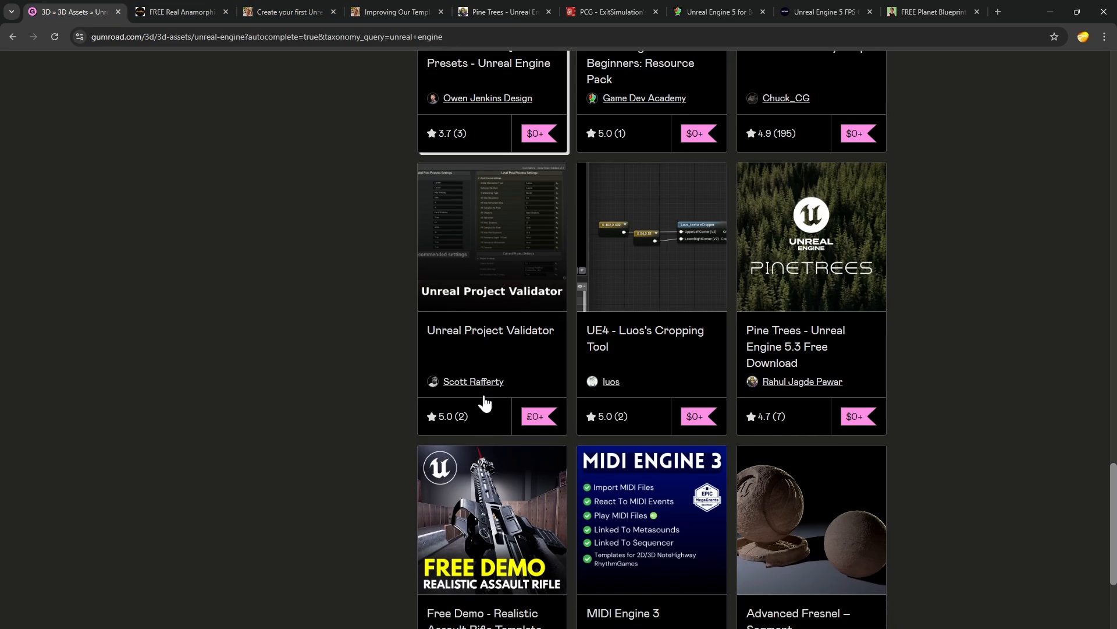
pyautogui.scroll(-3)
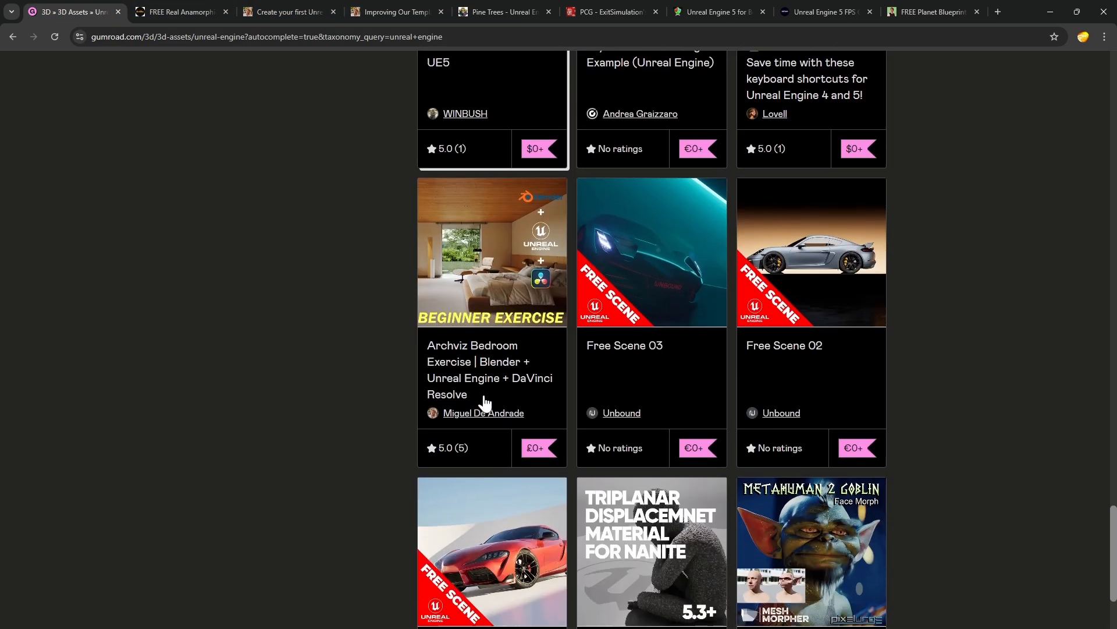
pyautogui.scroll(-3)
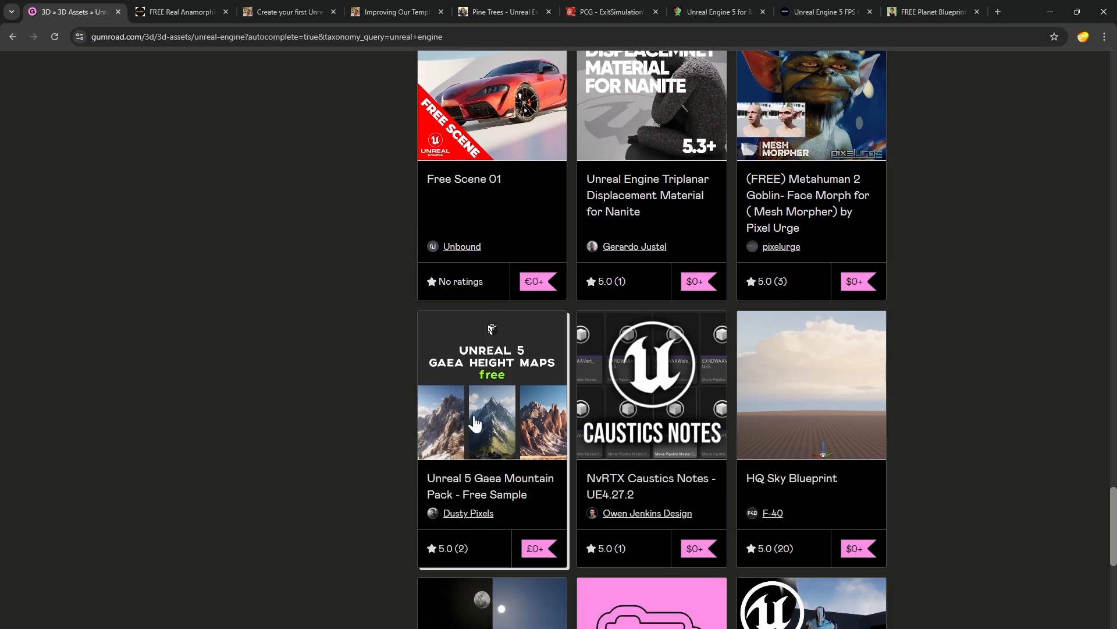
pyautogui.scroll(-3)
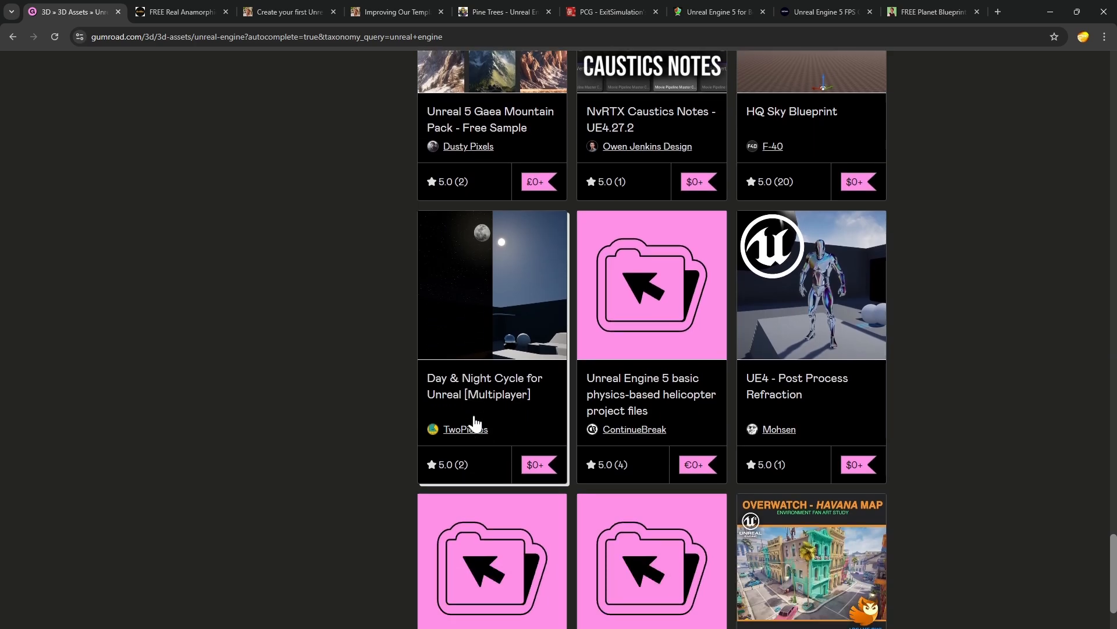
pyautogui.scroll(-3)
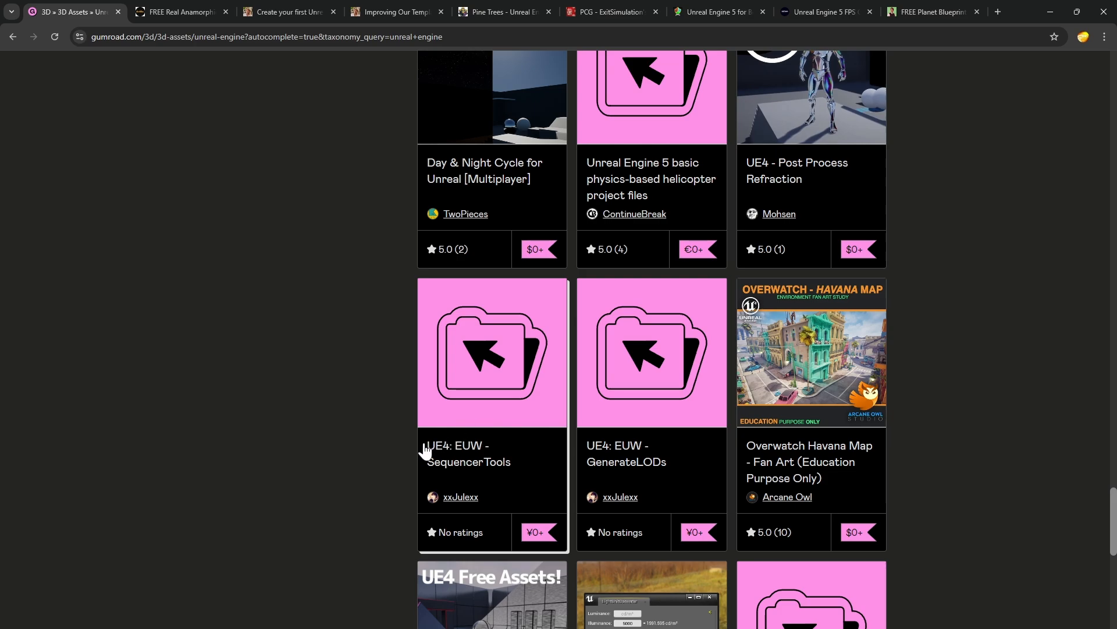
pyautogui.scroll(-3)
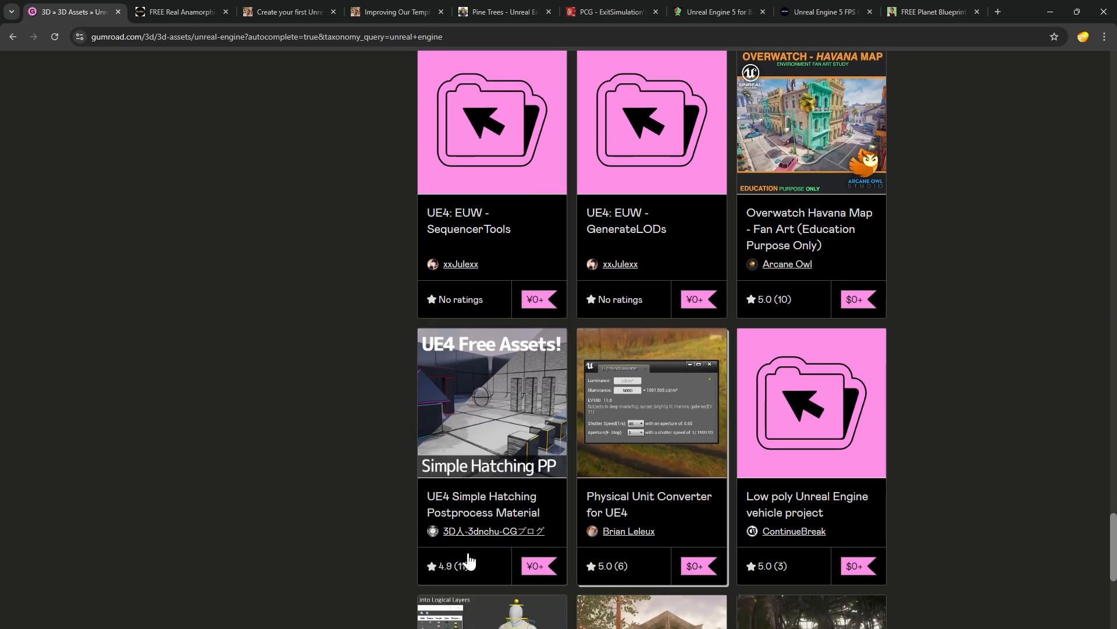
pyautogui.scroll(-3)
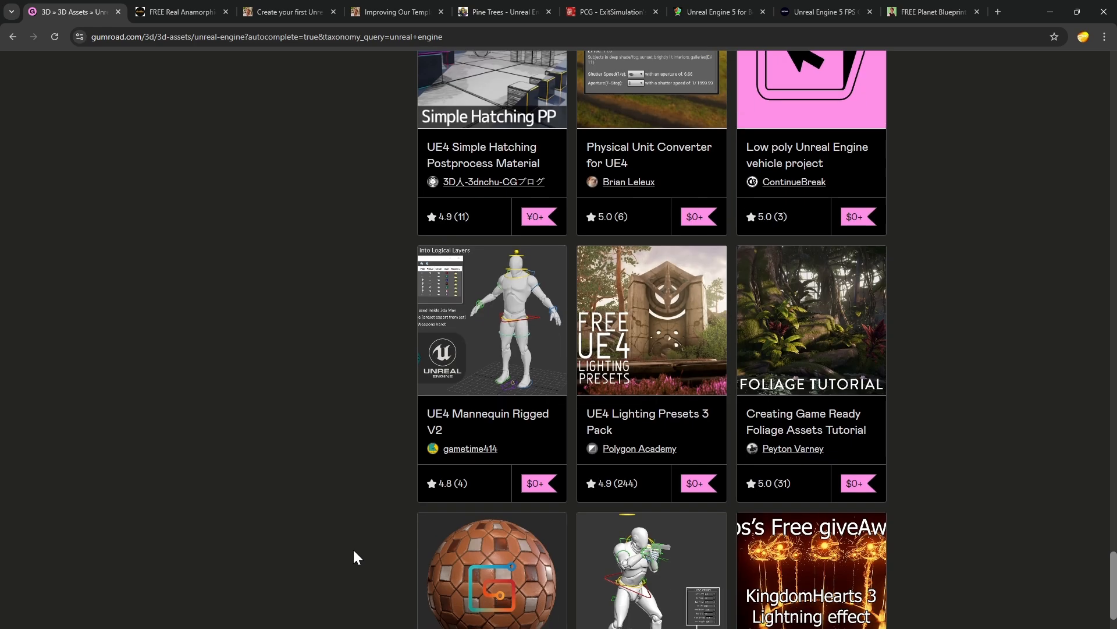
pyautogui.moveTo(597, 477)
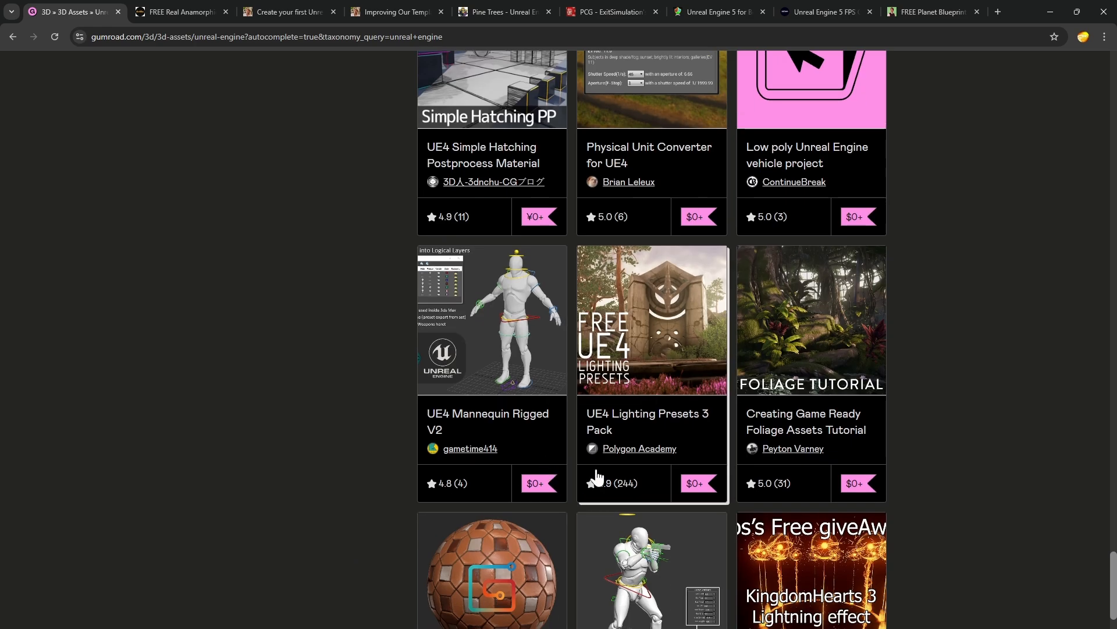